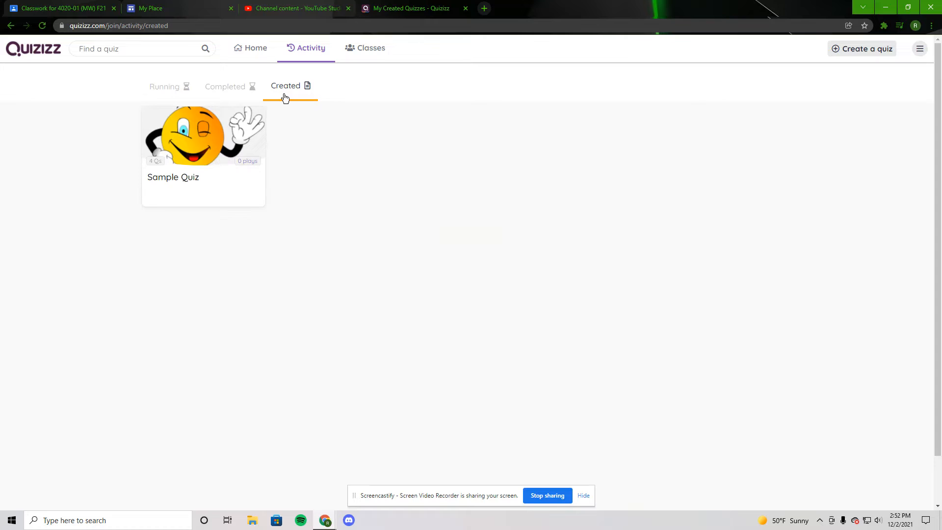
# - Open the Sample Quiz card and choose Practice
pyautogui.click(204, 135)
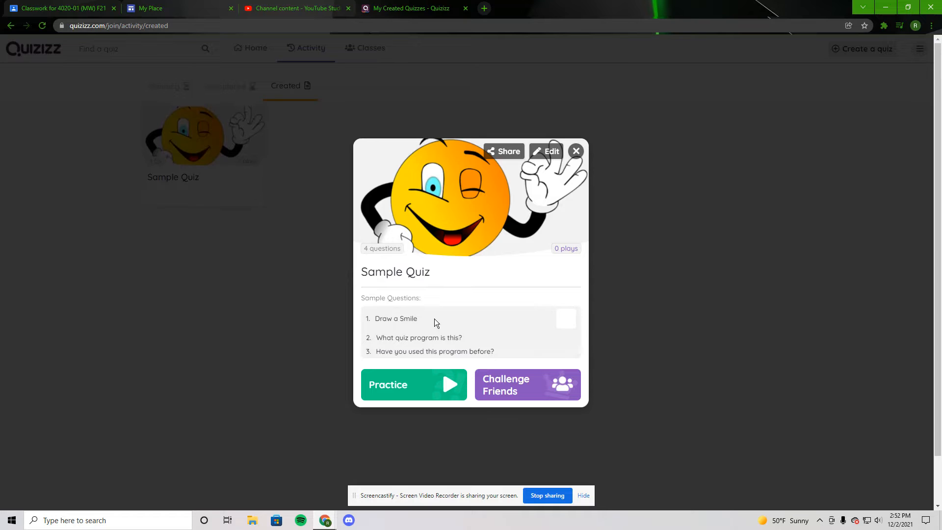
pyautogui.click(413, 385)
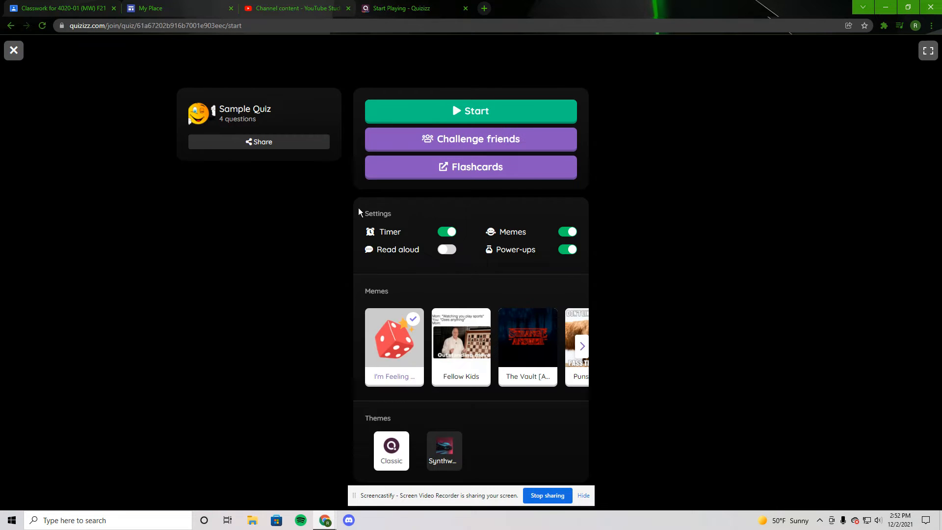
# - Start the game and answer 'What quiz program is this?' with Quizizz
pyautogui.click(471, 110)
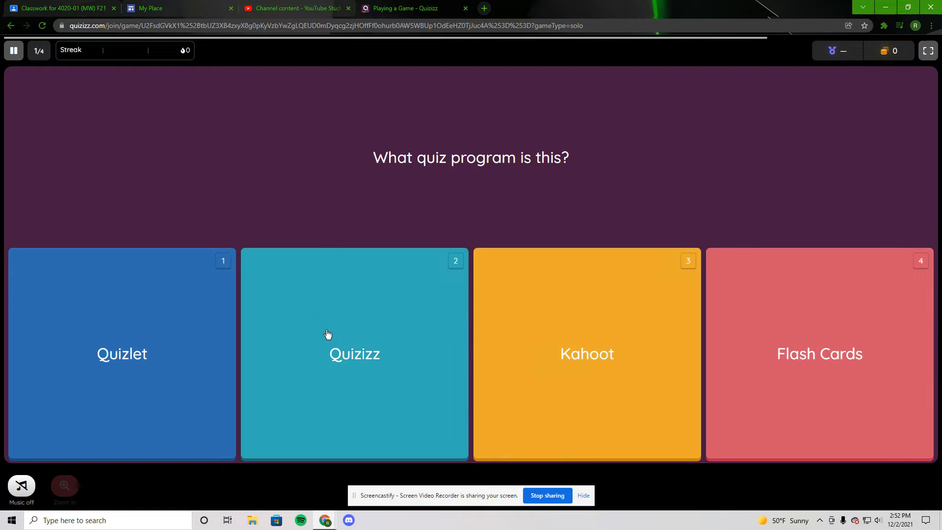
pyautogui.click(354, 353)
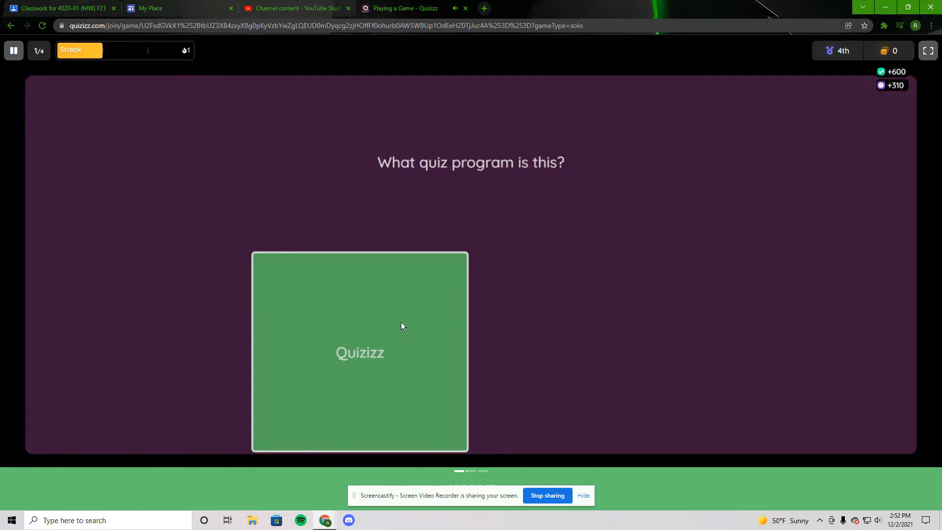
pyautogui.click(360, 352)
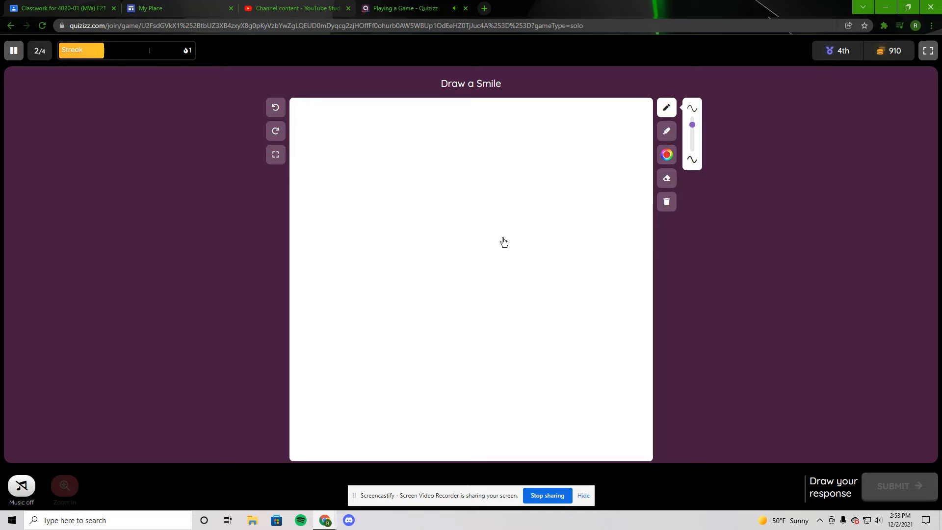
# - Draw a smiling face on the whiteboard canvas and submit it
pyautogui.moveTo(355, 250); pyautogui.dragTo(578, 289)
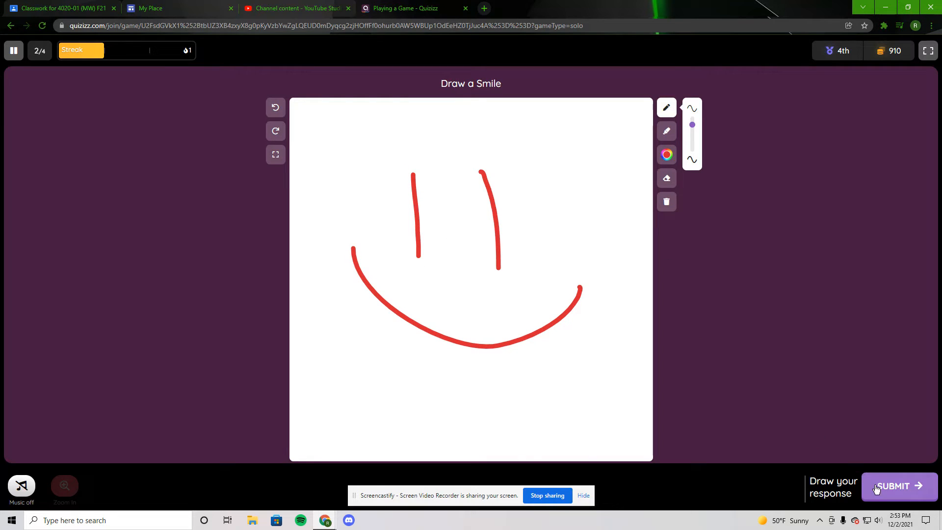
pyautogui.click(897, 487)
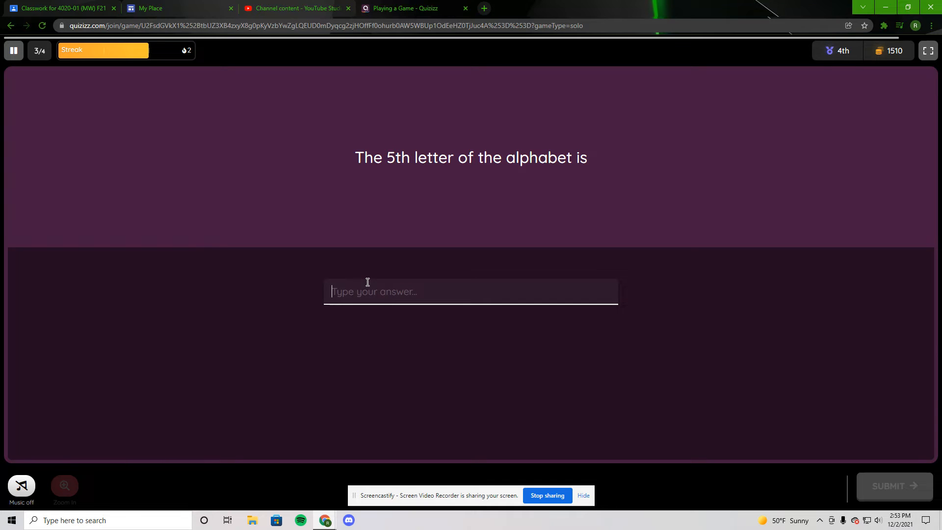
# - Answer the 5th-letter question with 'e' and submit
pyautogui.write('e')
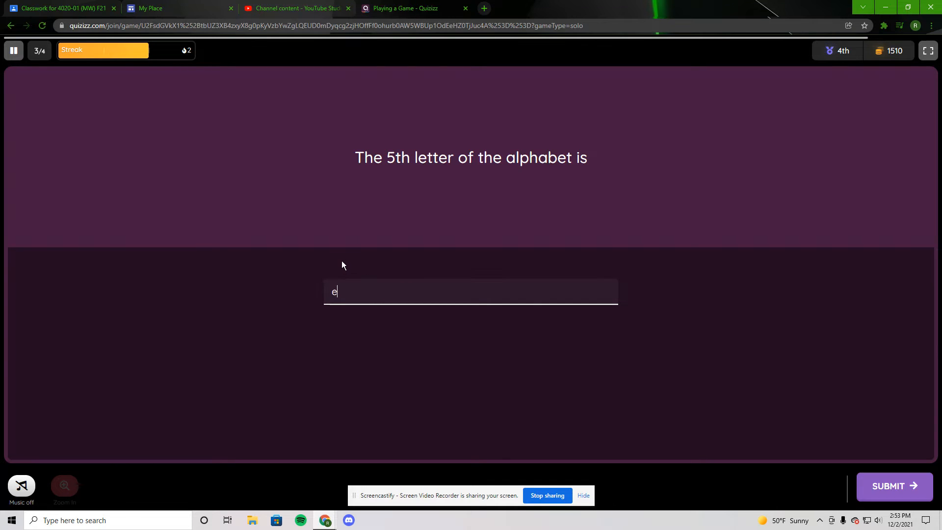
pyautogui.click(892, 486)
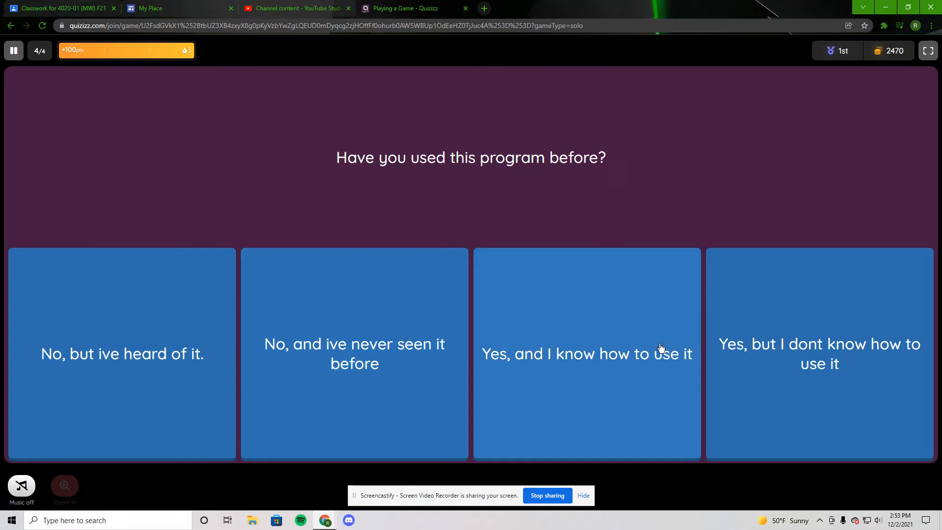
# - Answer the final question 'Yes, and I know how to use it' and finish
pyautogui.click(587, 354)
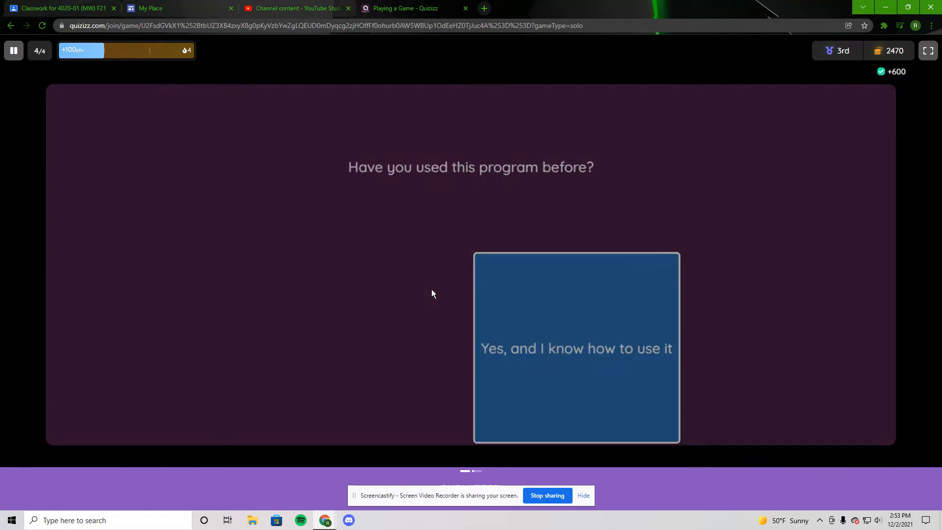
pyautogui.click(576, 347)
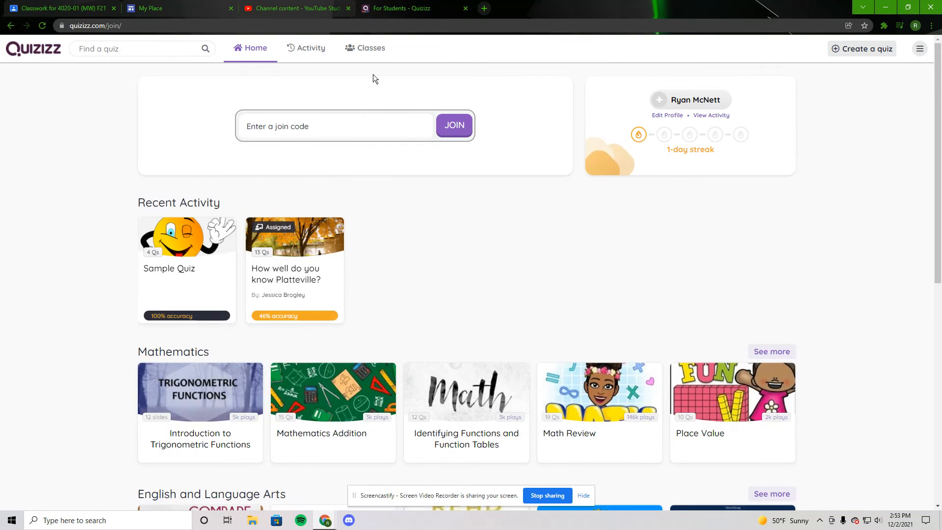
# - Create quiz 'tliutl' with subject Computers and open its editor
pyautogui.click(862, 48)
pyautogui.write('tliutl')
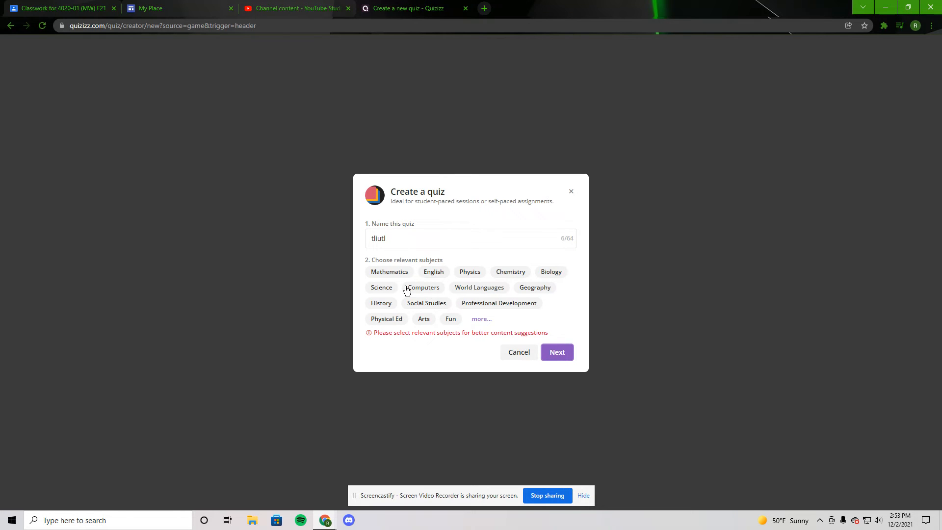
pyautogui.click(556, 353)
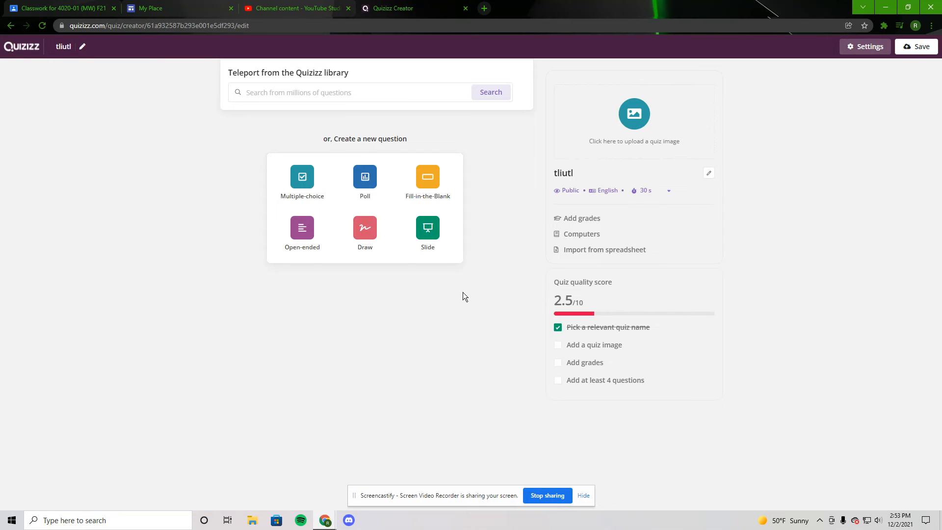
pyautogui.moveTo(427, 230)
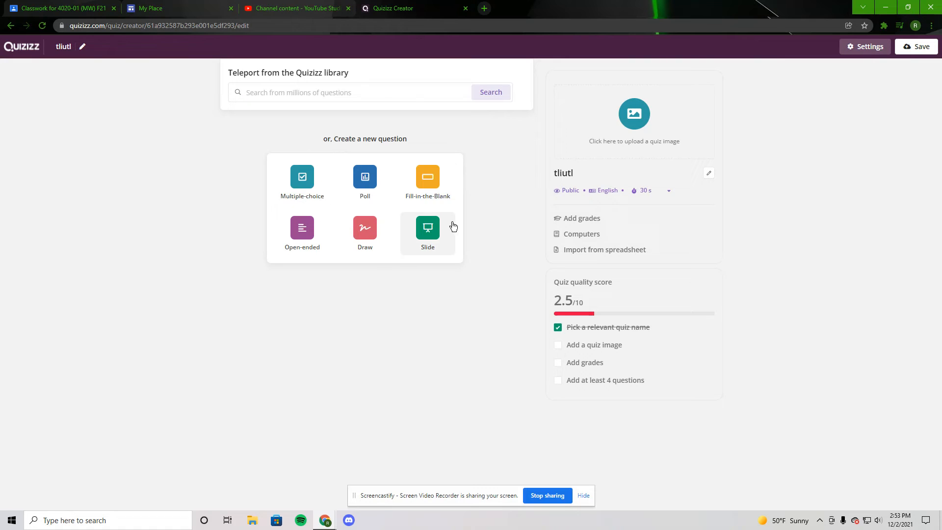
pyautogui.moveTo(350, 308)
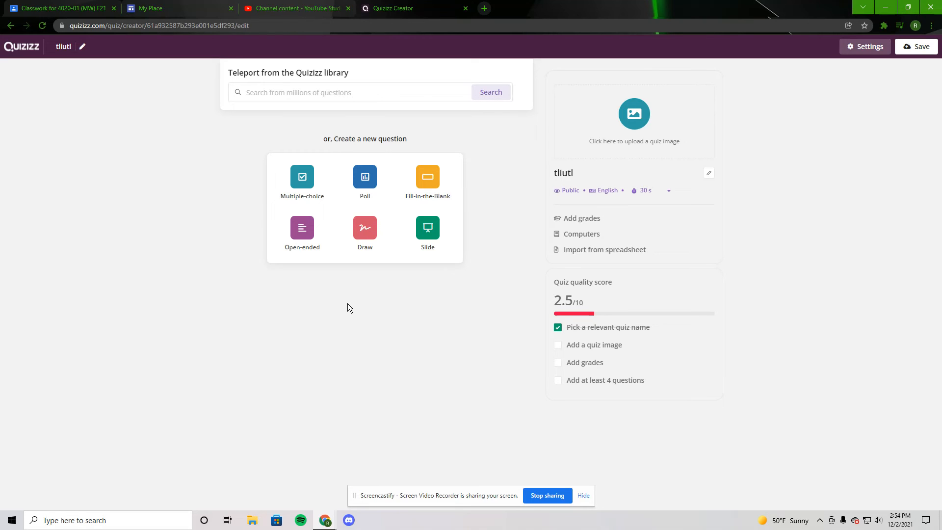
pyautogui.moveTo(331, 302)
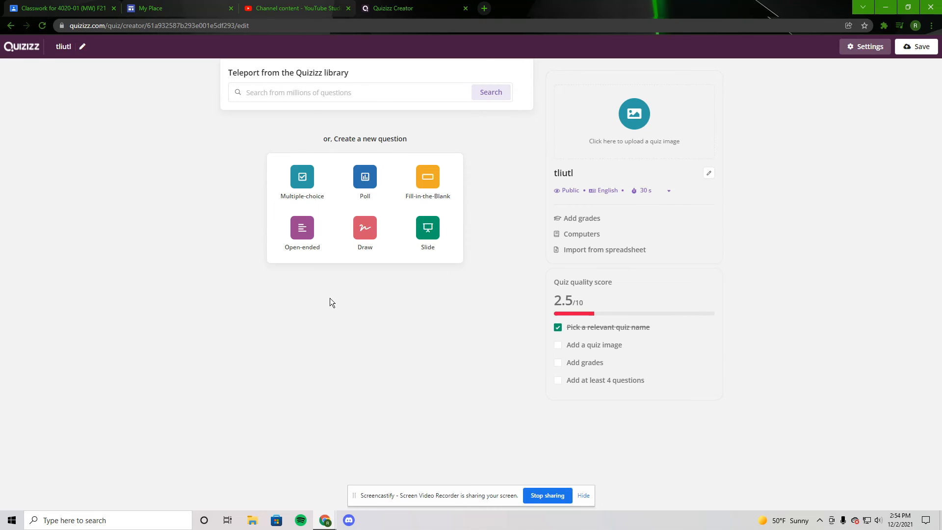
pyautogui.moveTo(327, 295)
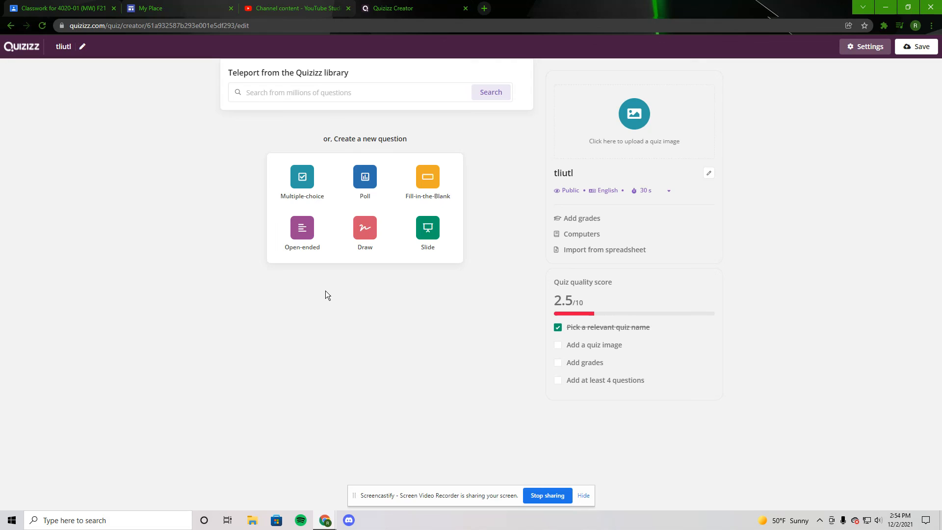
pyautogui.moveTo(199, 277)
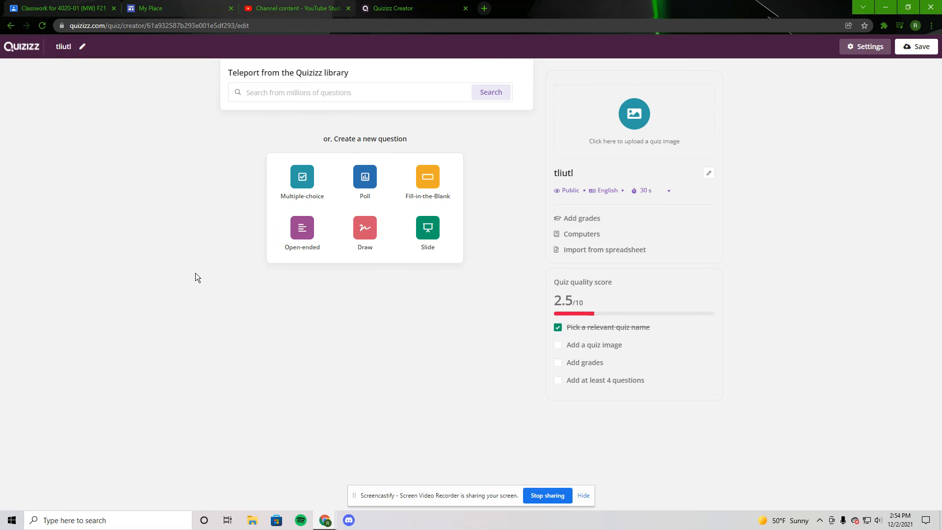
pyautogui.moveTo(487, 423)
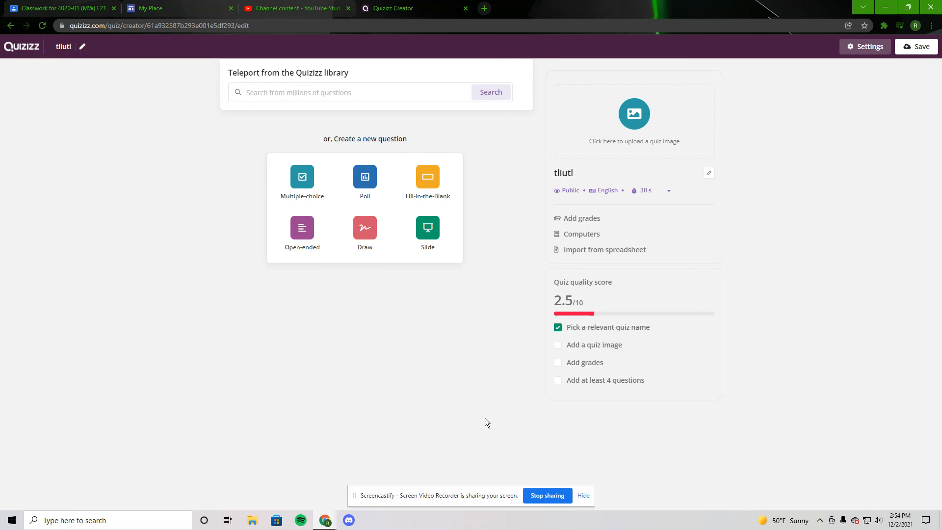